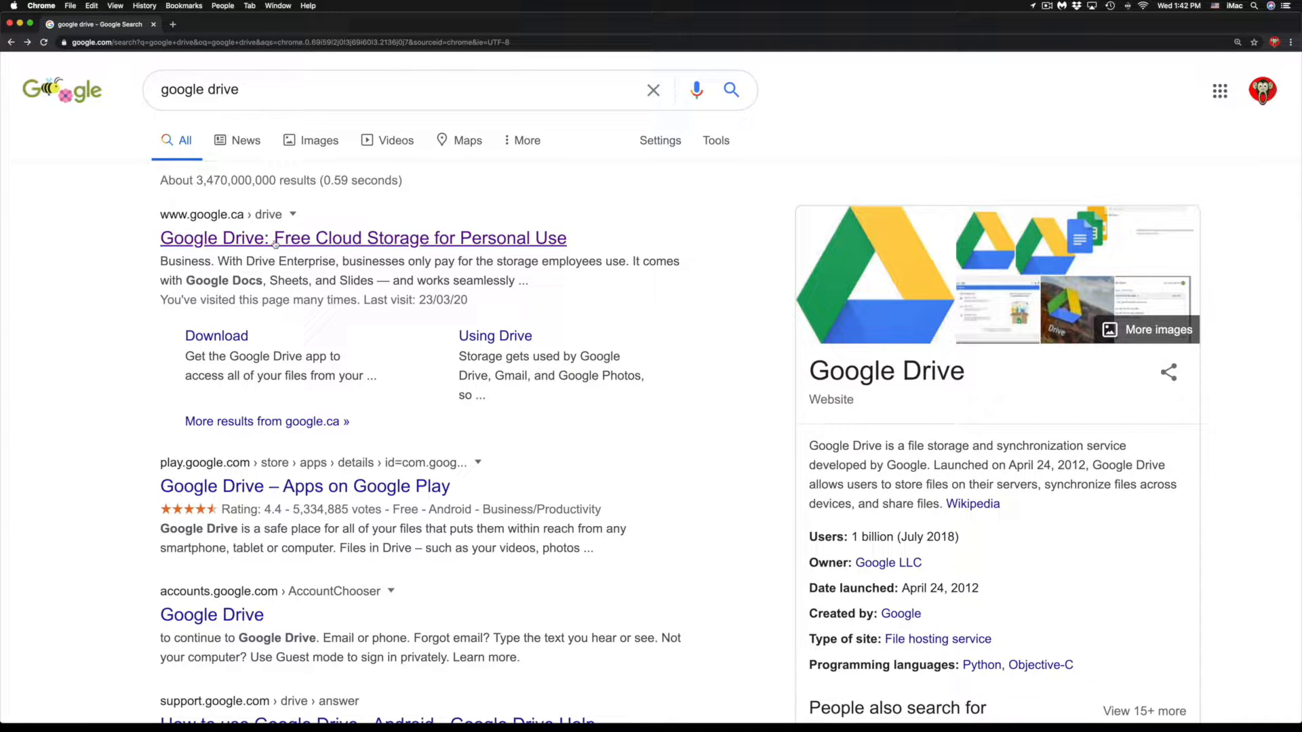
Open the 'Google Drive: Free Cloud Storage for Personal Use' search result
{"action": "left_click", "coordinate": [362, 238]}
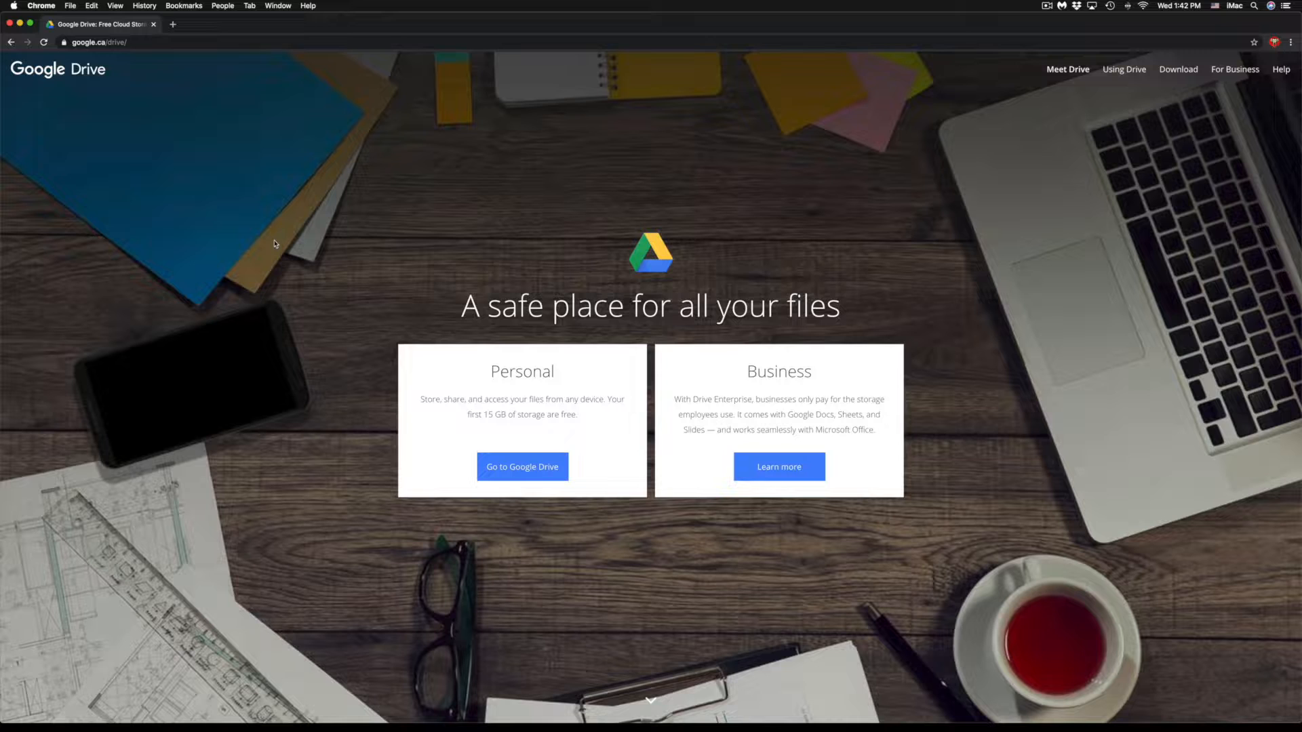
{"action": "mouse_move", "coordinate": [836, 398]}
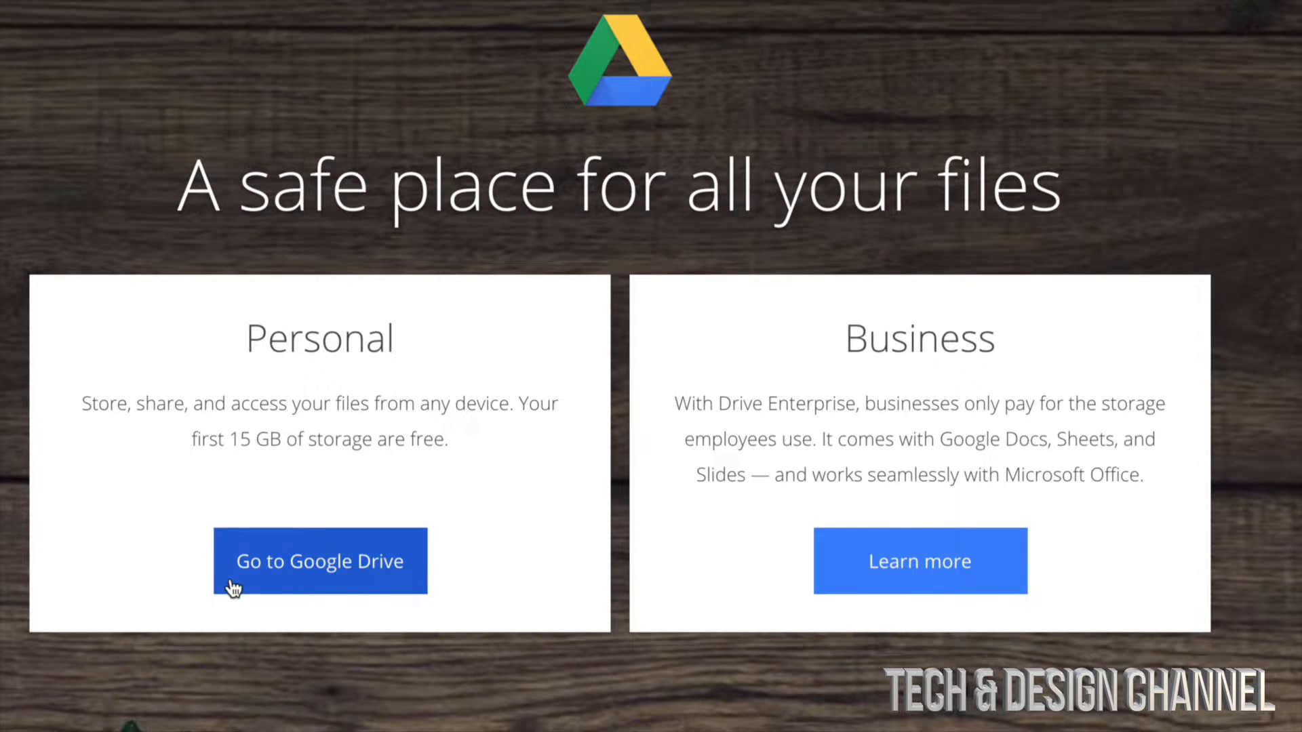
Enter the personal Google Drive, showing 8.8 GB of 15 GB used
{"action": "left_click", "coordinate": [319, 561]}
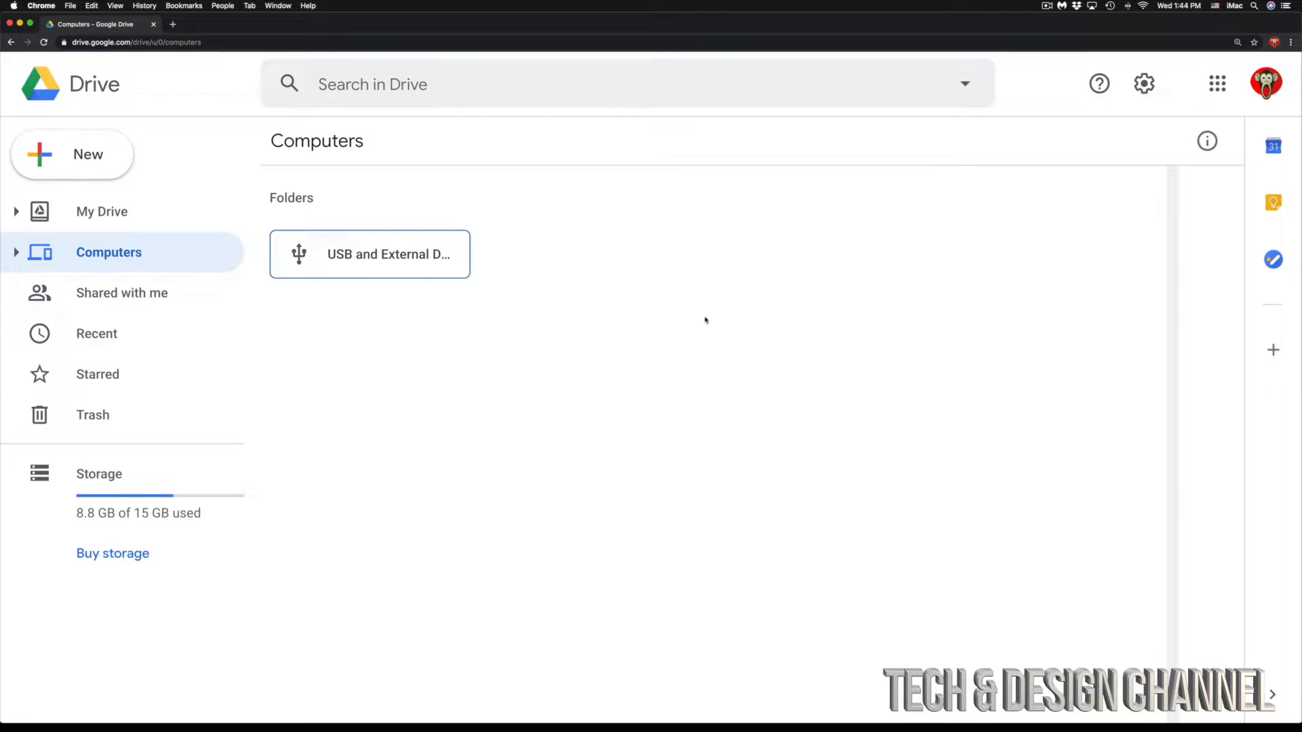
{"action": "mouse_move", "coordinate": [101, 211]}
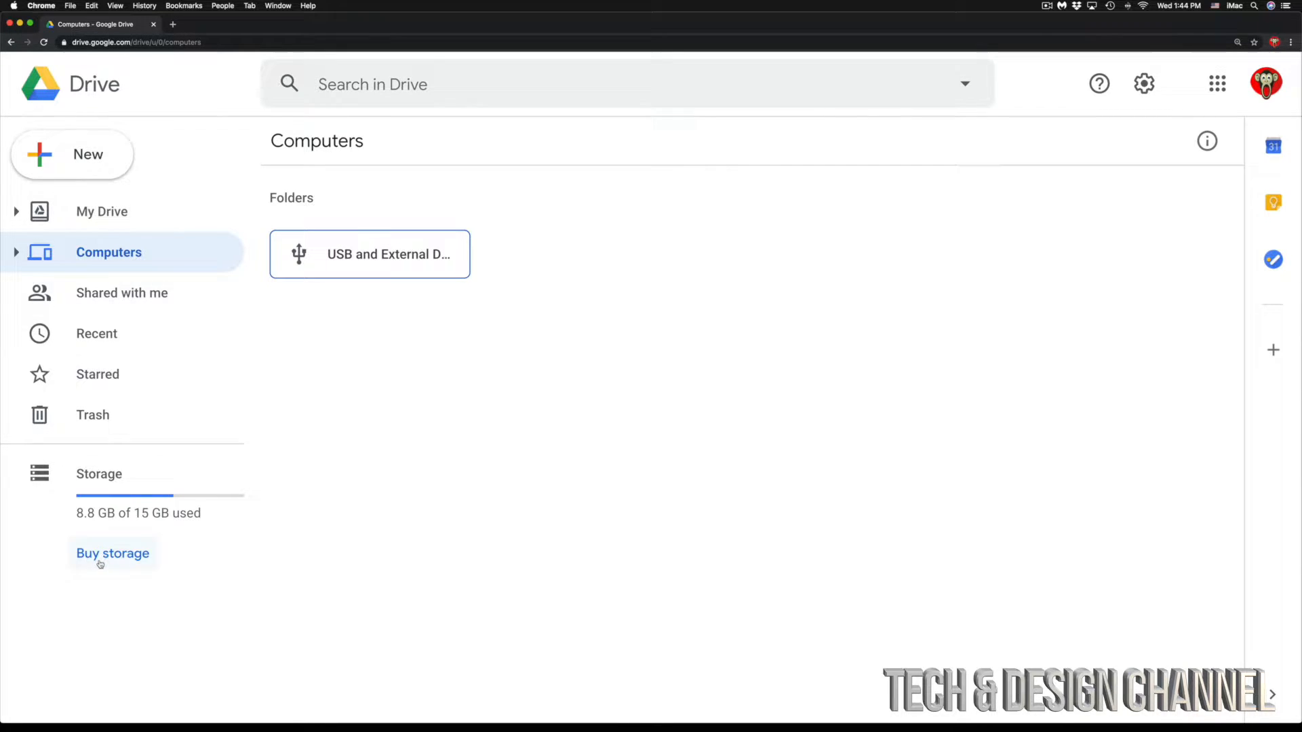
{"action": "mouse_move", "coordinate": [96, 583]}
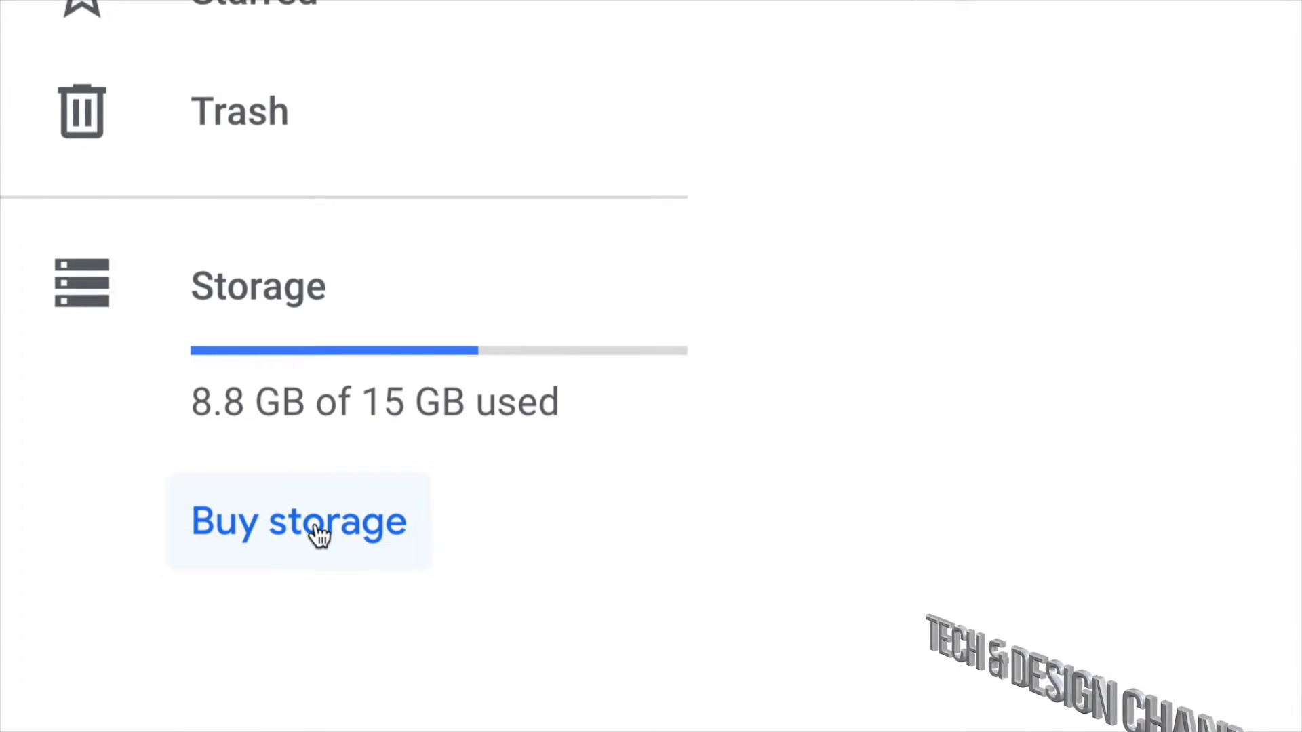
Open 'Buy storage' and browse the 15 GB, 100 GB, 200 GB and 2 TB plans
{"action": "left_click", "coordinate": [299, 521]}
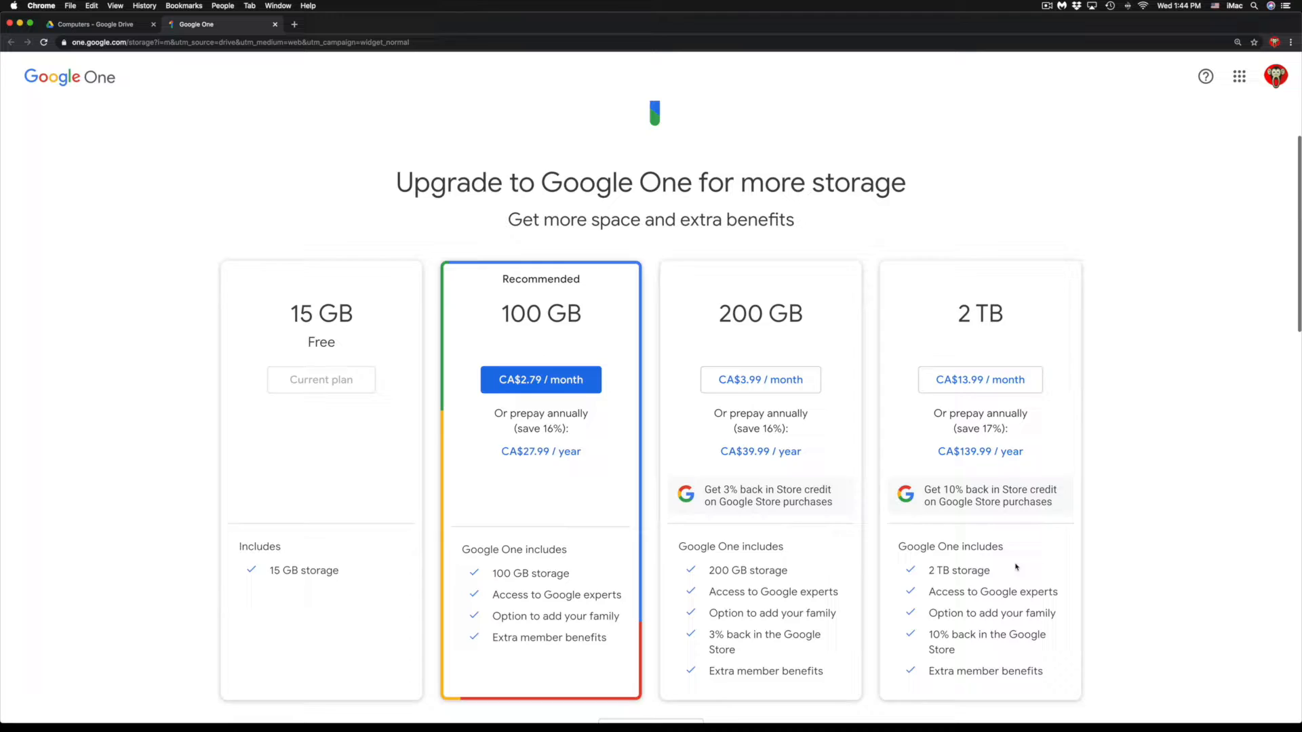
{"action": "scroll", "scroll_direction": "down", "scroll_amount": 3}
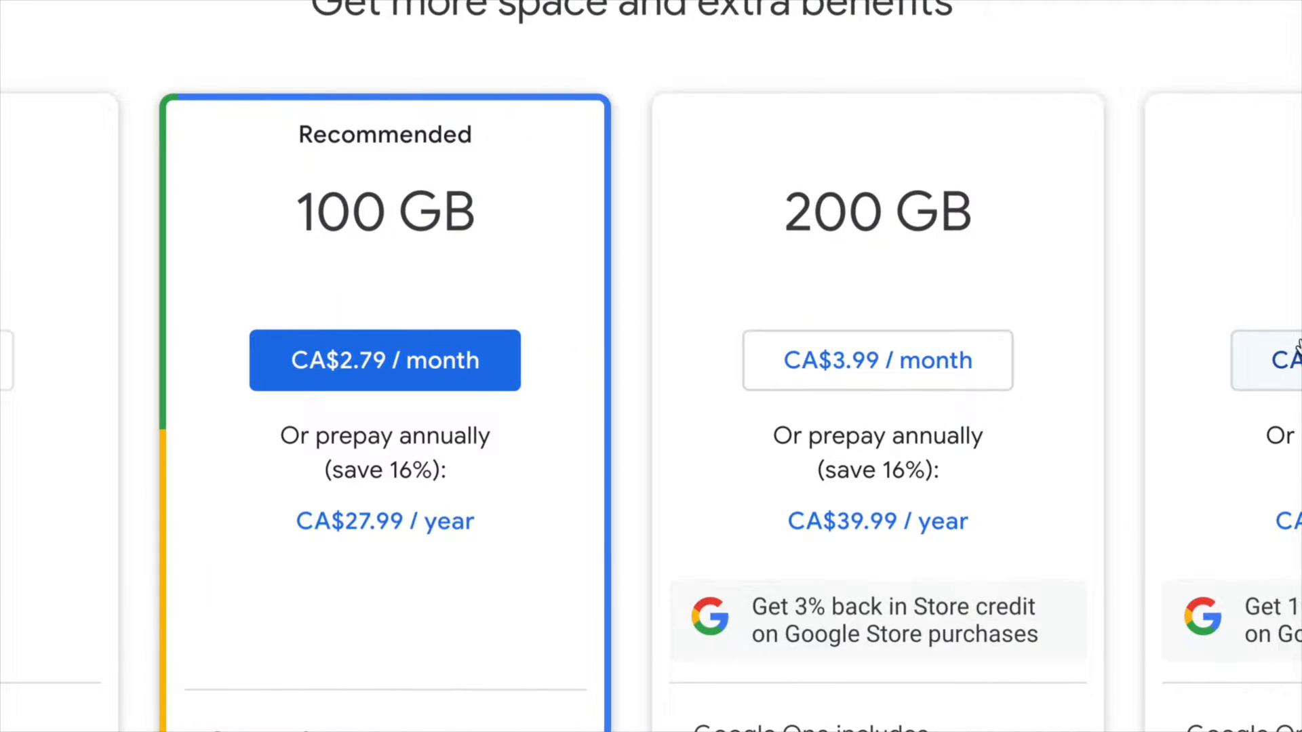
{"action": "scroll", "scroll_direction": "right", "scroll_amount": 3}
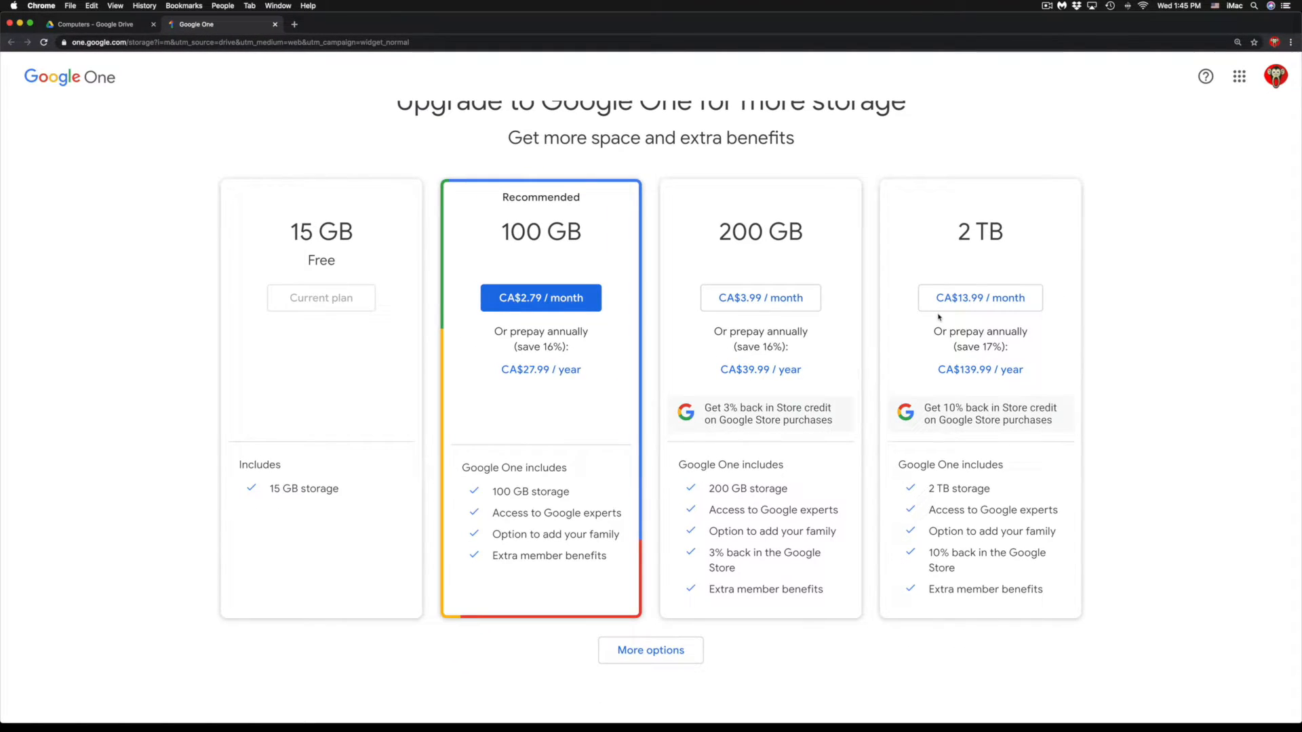
Scroll through the plans to reveal the 10 TB, 20 TB and 30 TB options
{"action": "scroll", "scroll_direction": "down", "scroll_amount": 3}
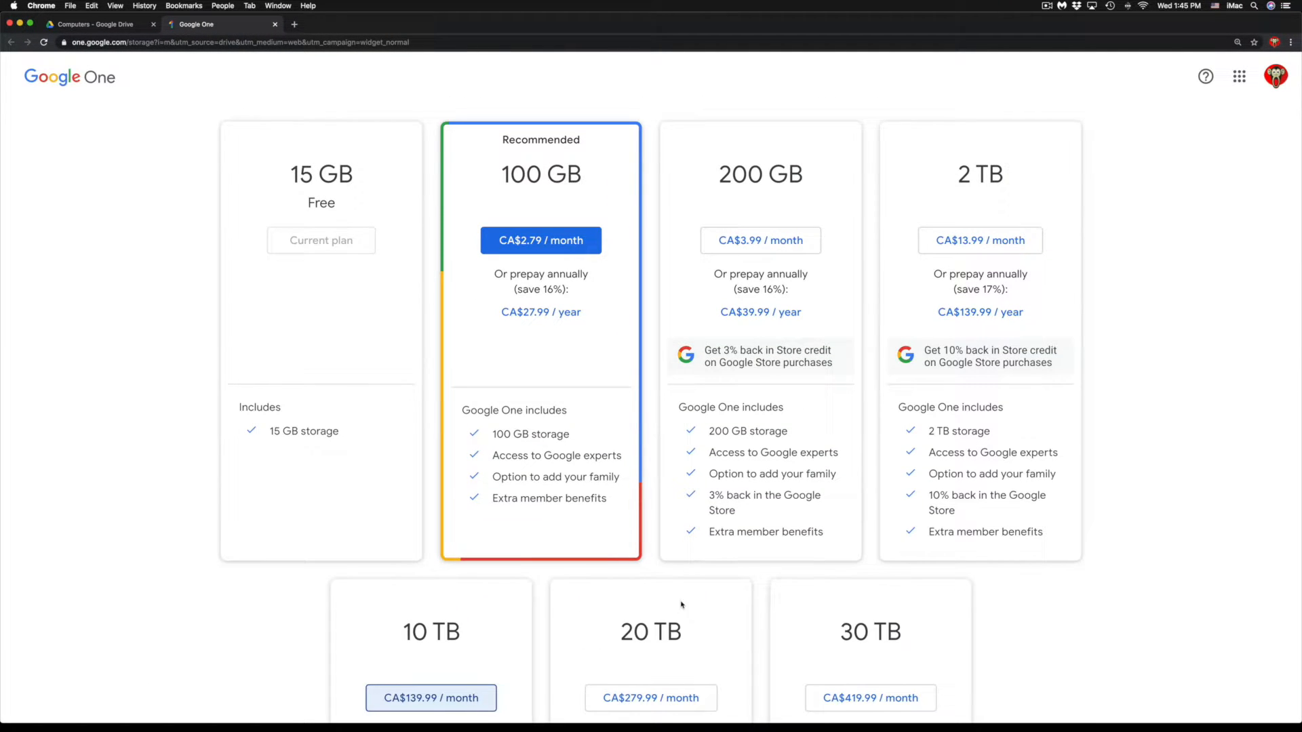
{"action": "scroll", "scroll_direction": "down", "scroll_amount": 3}
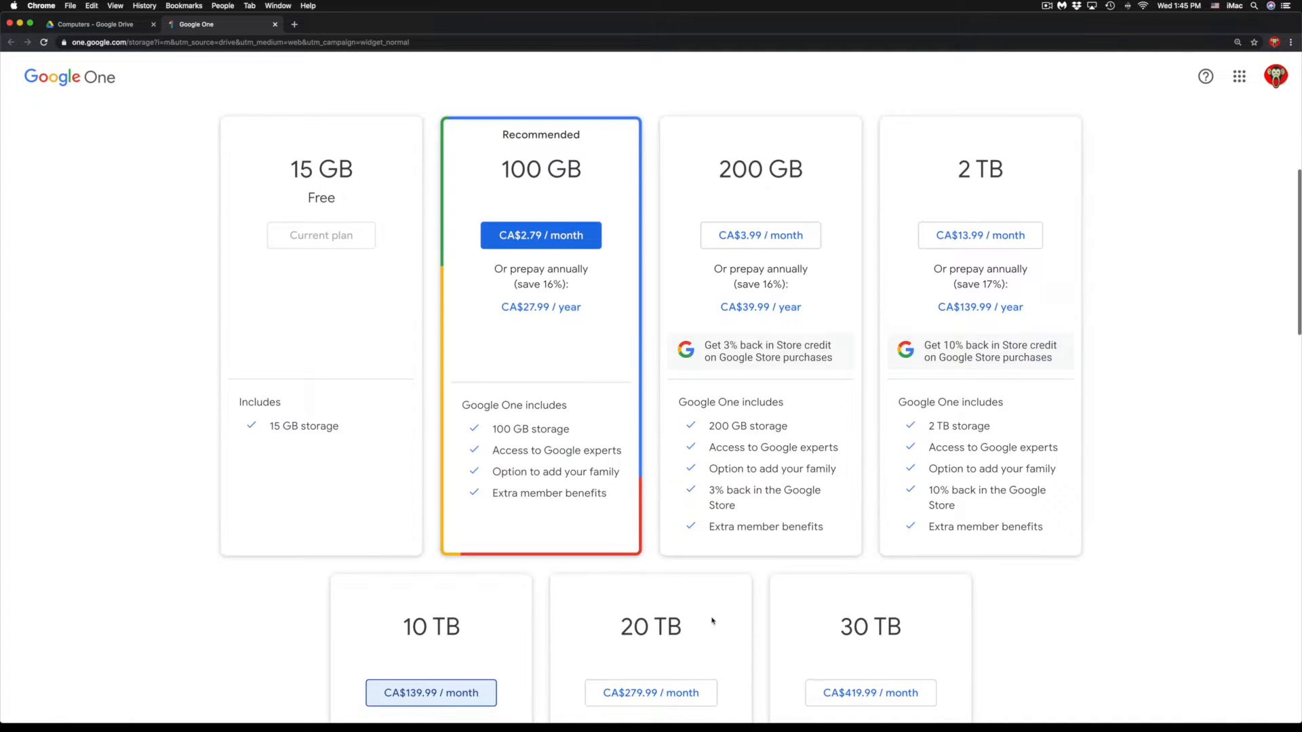
{"action": "scroll", "scroll_direction": "down", "scroll_amount": 3}
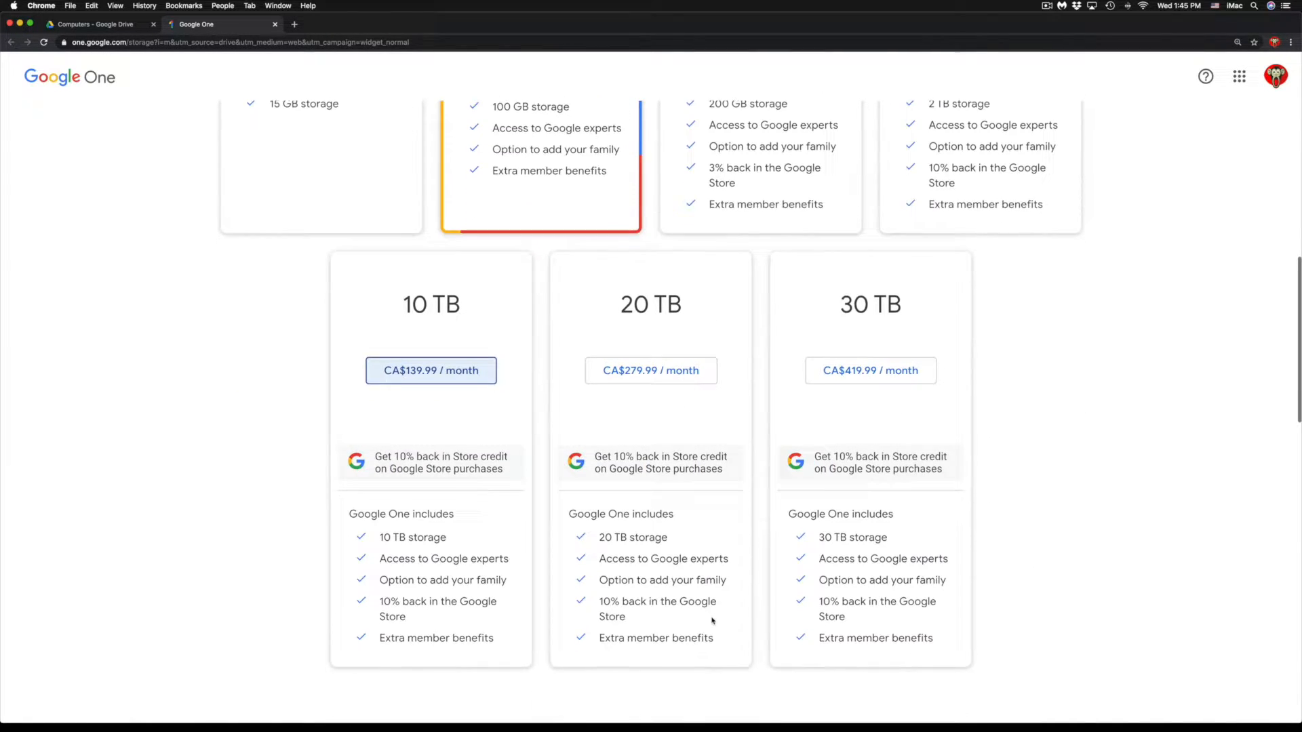
{"action": "scroll", "scroll_direction": "down", "scroll_amount": 3}
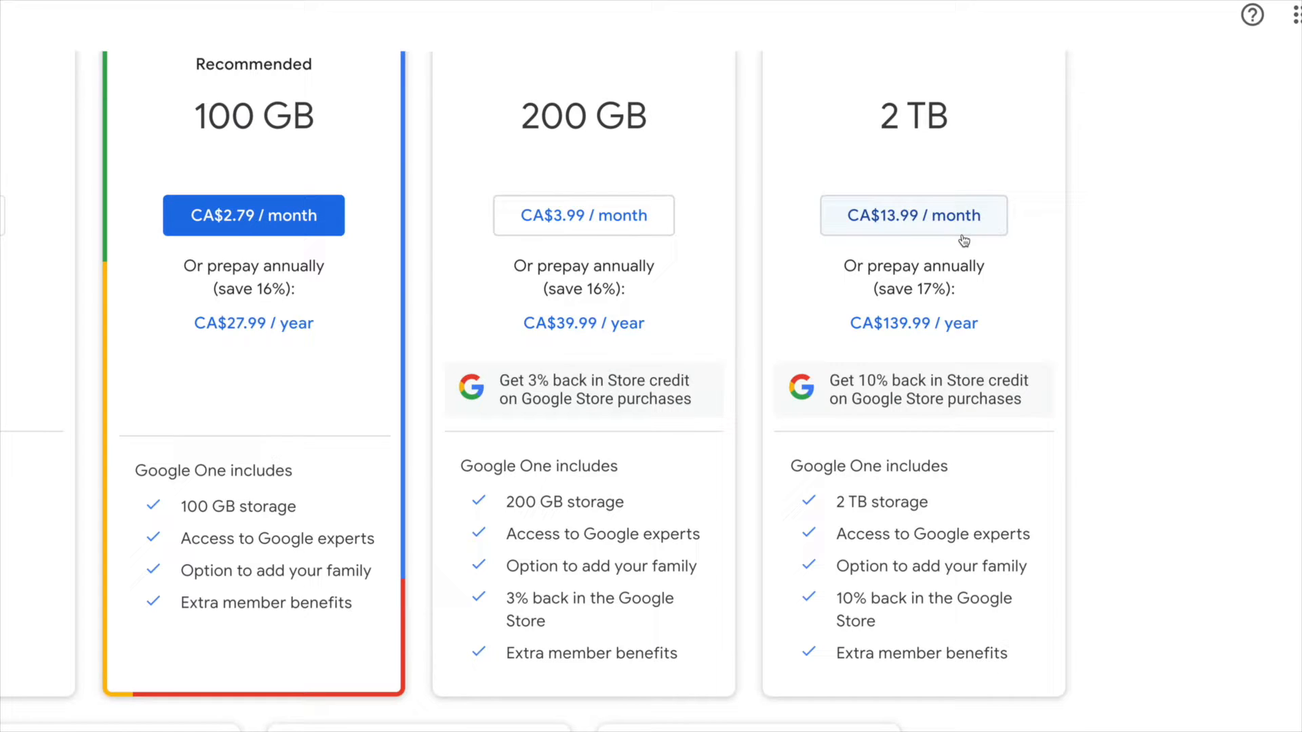
{"action": "mouse_move", "coordinate": [1044, 337]}
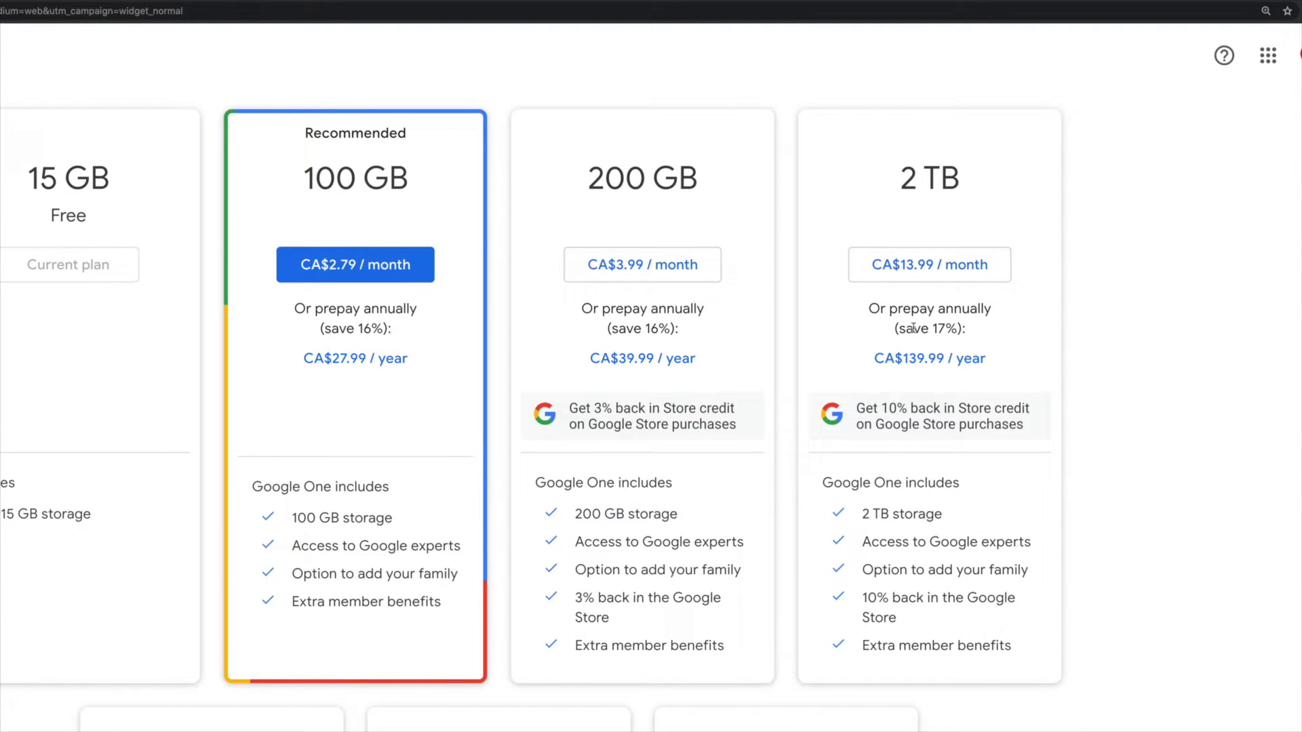
{"action": "mouse_move", "coordinate": [928, 250]}
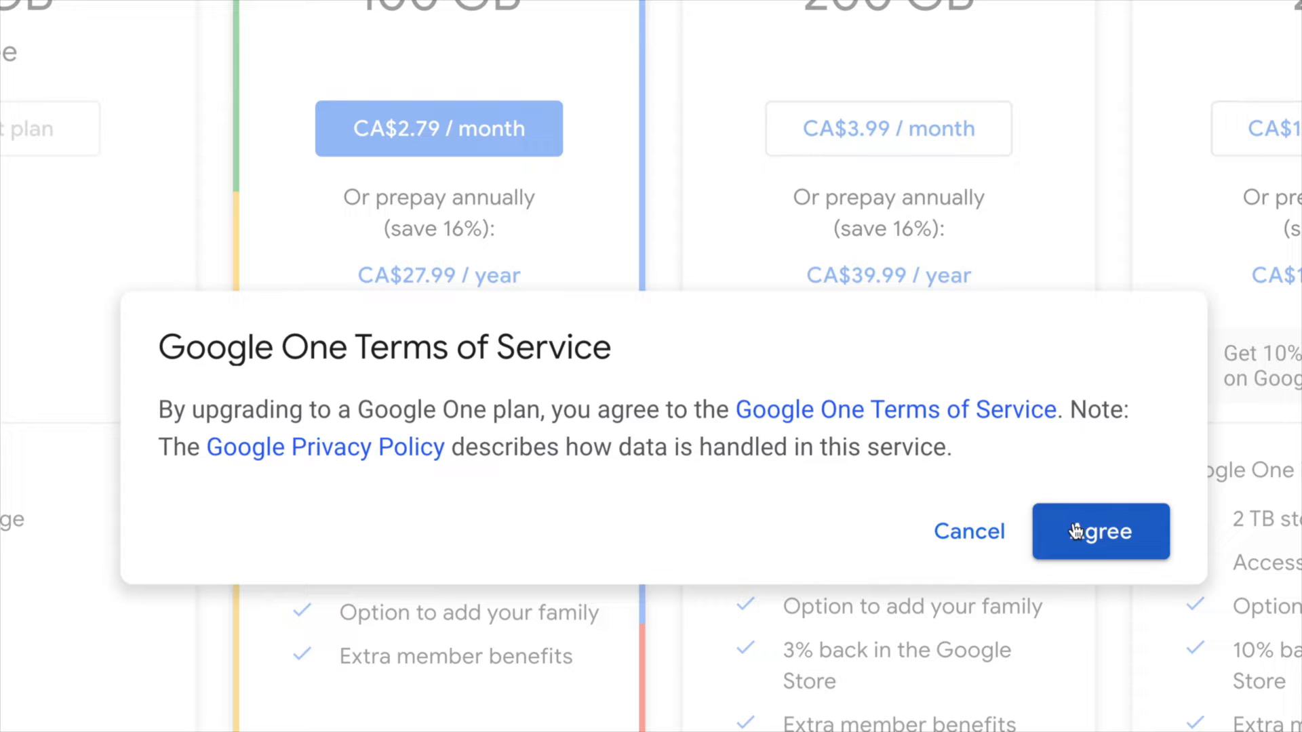
Agree to the Google One terms and subscribe to 2 TB at CA$13.99/month
{"action": "left_click", "coordinate": [1099, 532]}
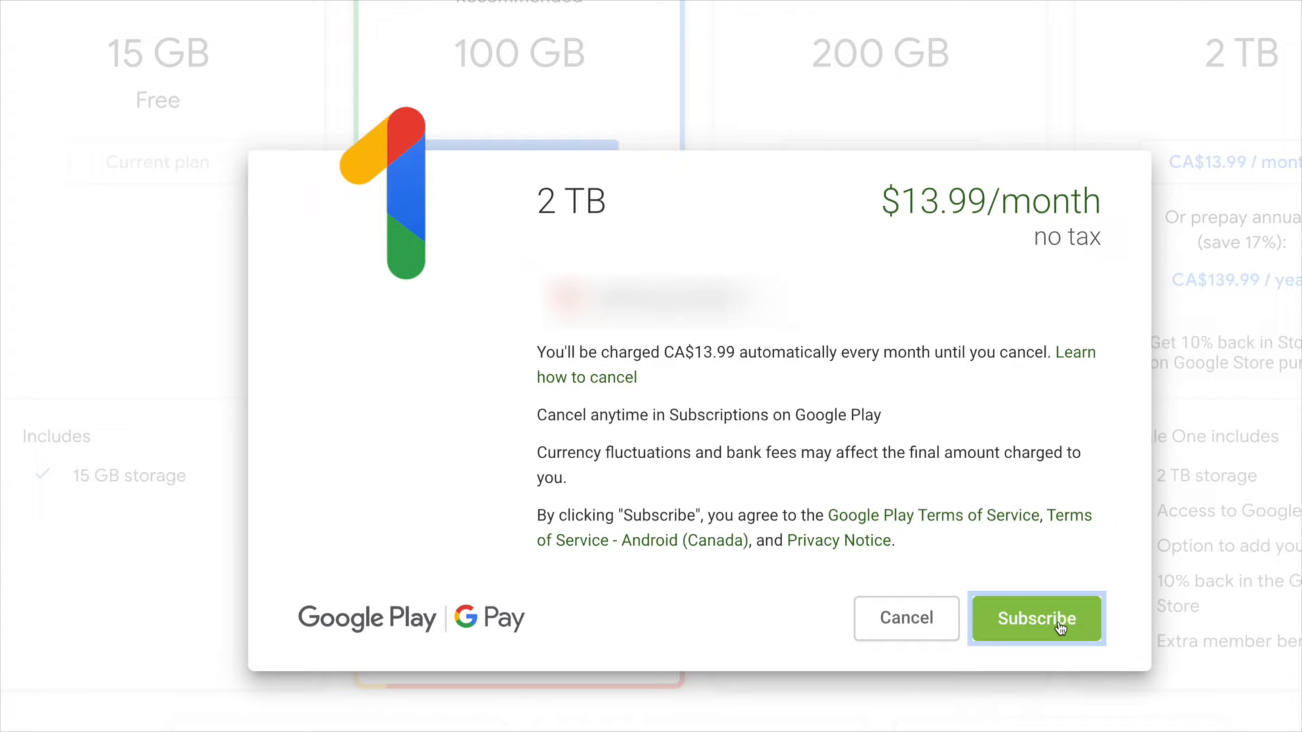
{"action": "left_click", "coordinate": [1036, 618]}
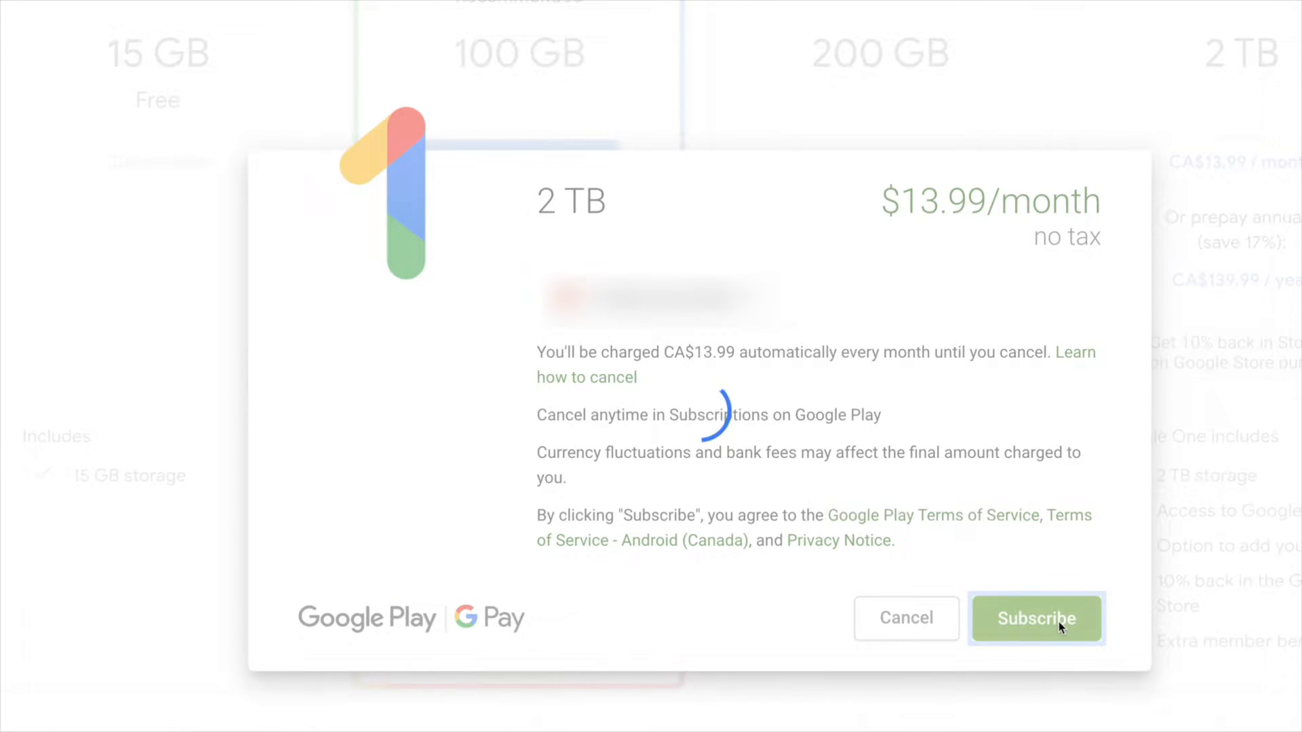
Complete the 2 TB purchase and decline the Google One email updates offer
{"action": "left_click", "coordinate": [1035, 619]}
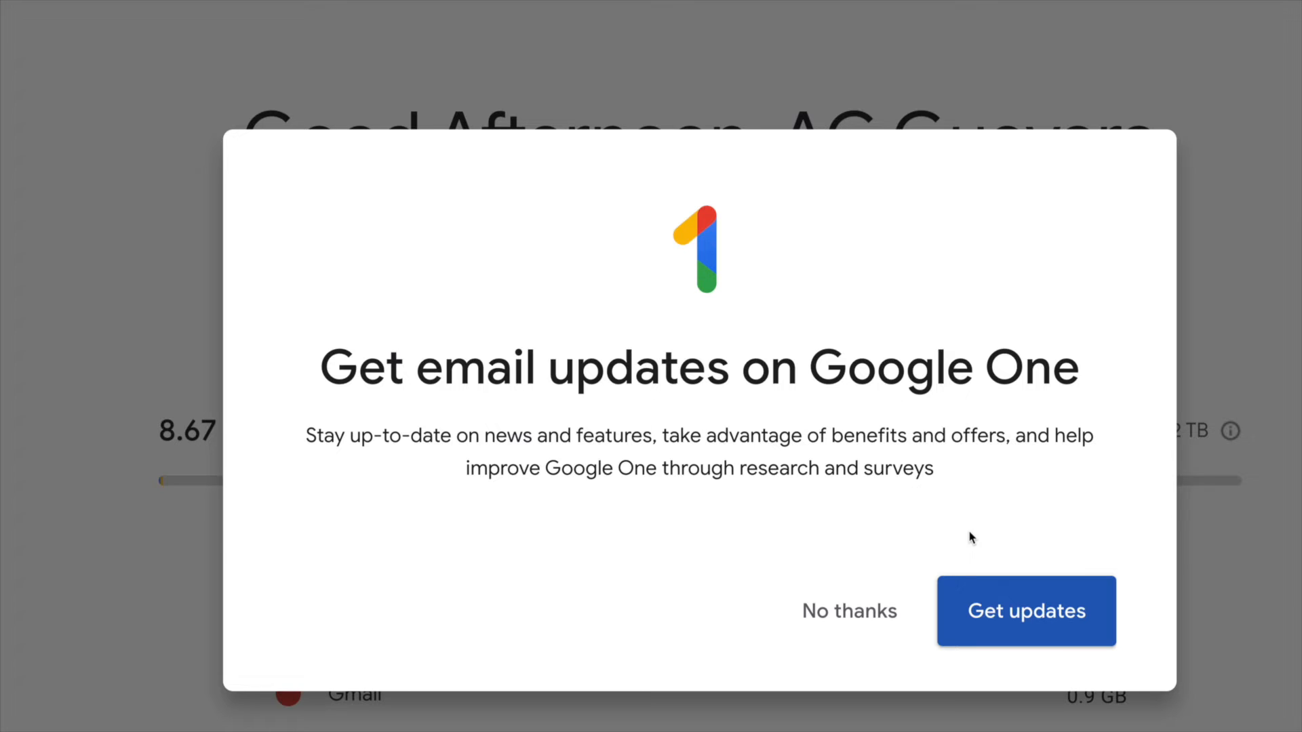
{"action": "mouse_move", "coordinate": [924, 573]}
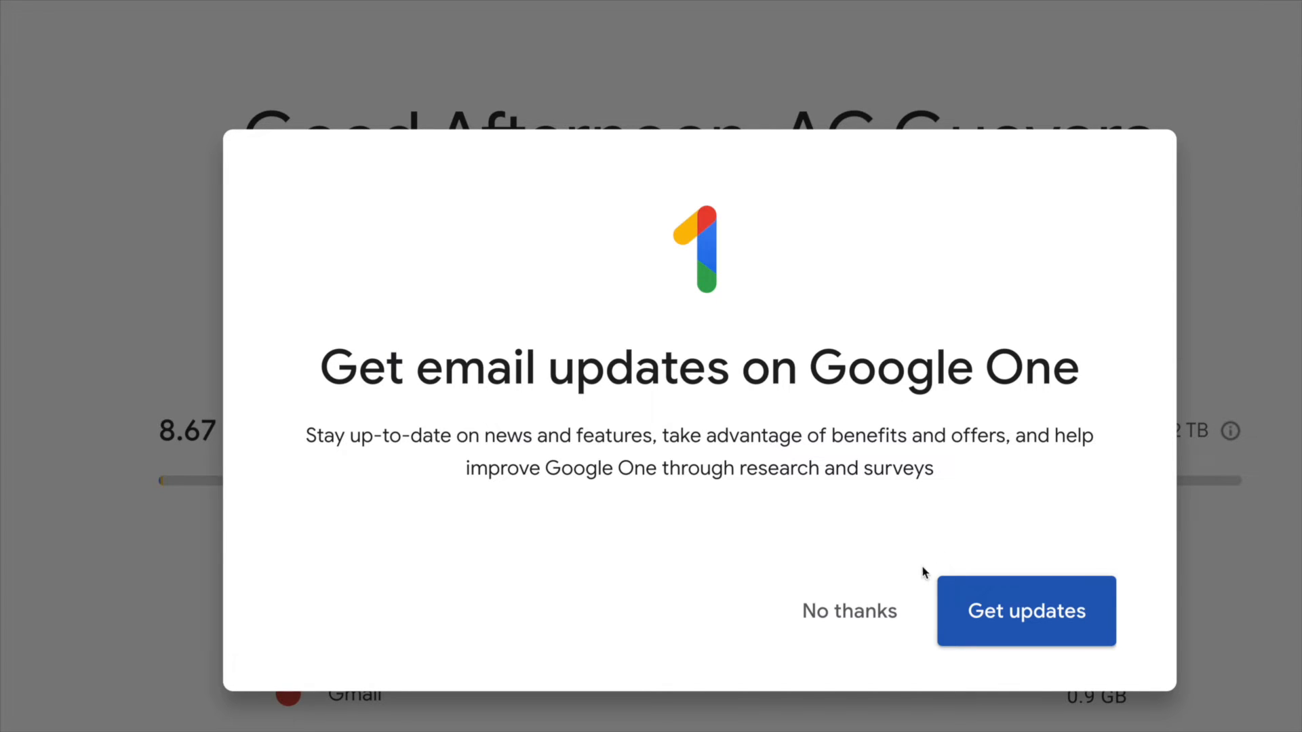
{"action": "mouse_move", "coordinate": [848, 611]}
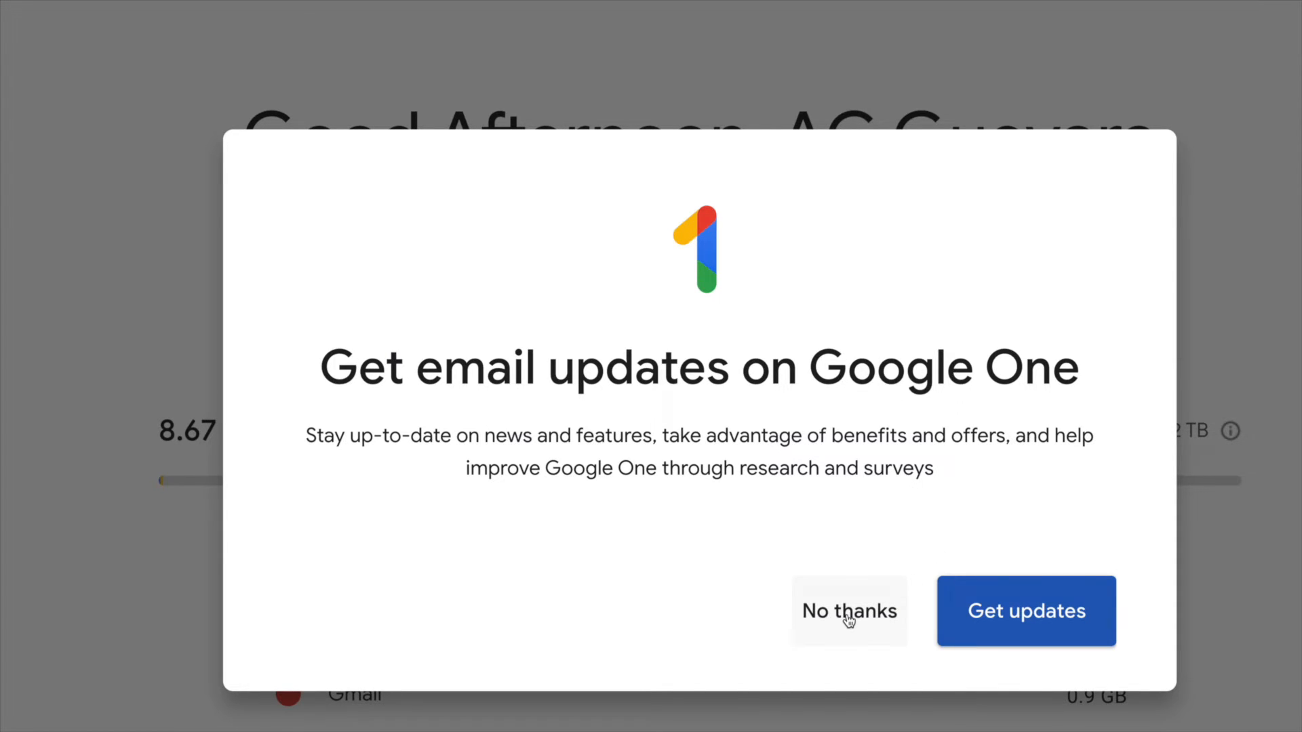
{"action": "left_click", "coordinate": [848, 611]}
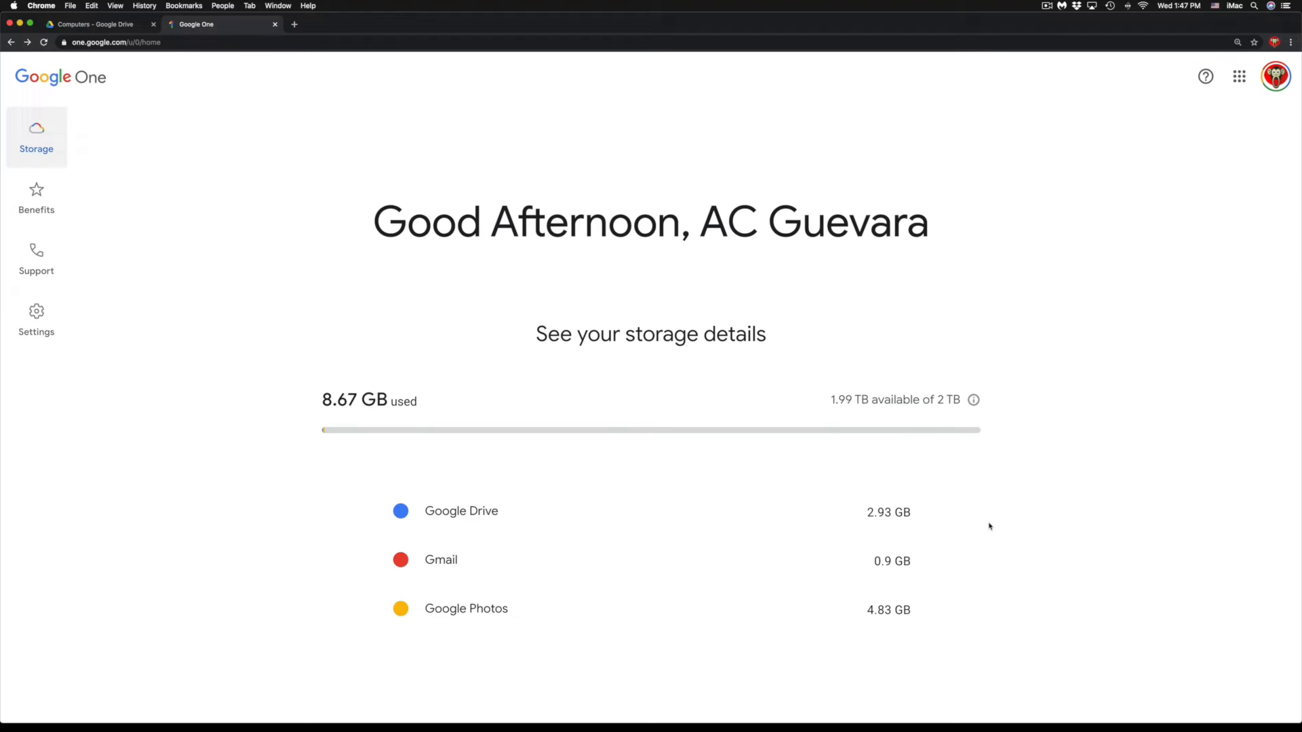
{"action": "mouse_move", "coordinate": [636, 511]}
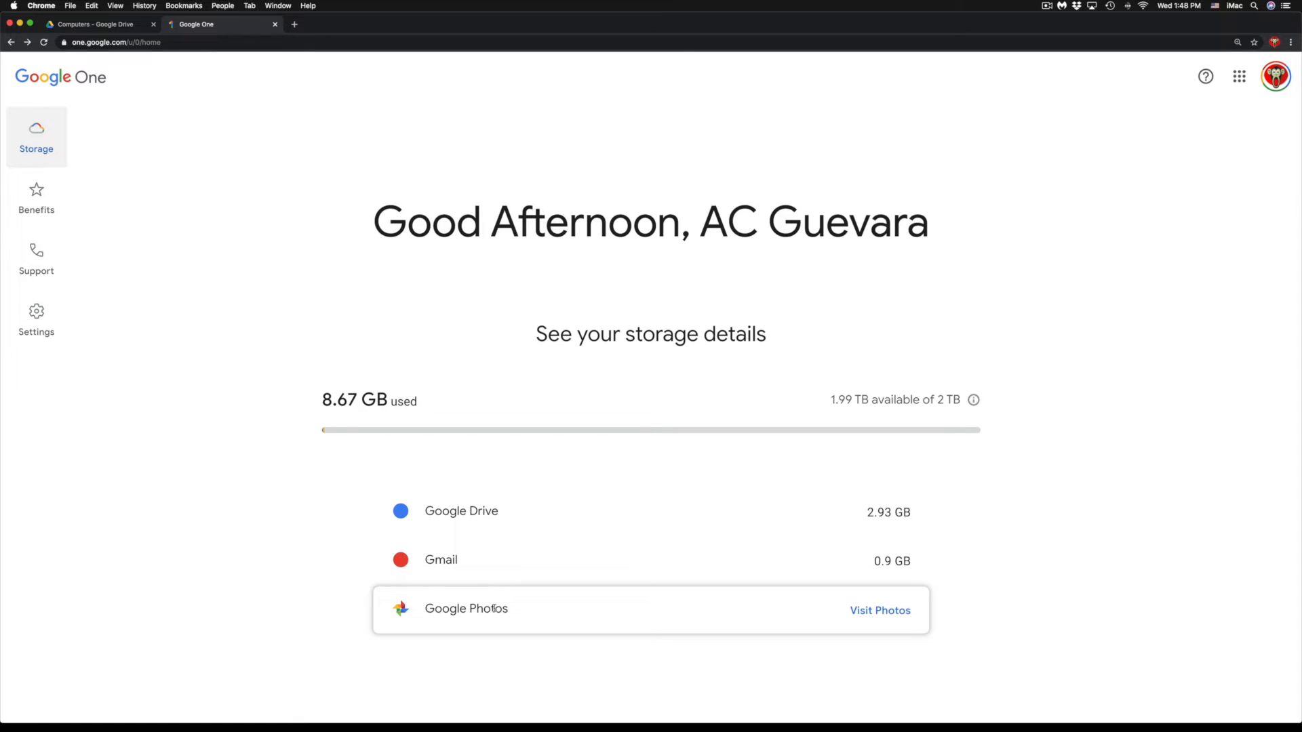
{"action": "mouse_move", "coordinate": [537, 617]}
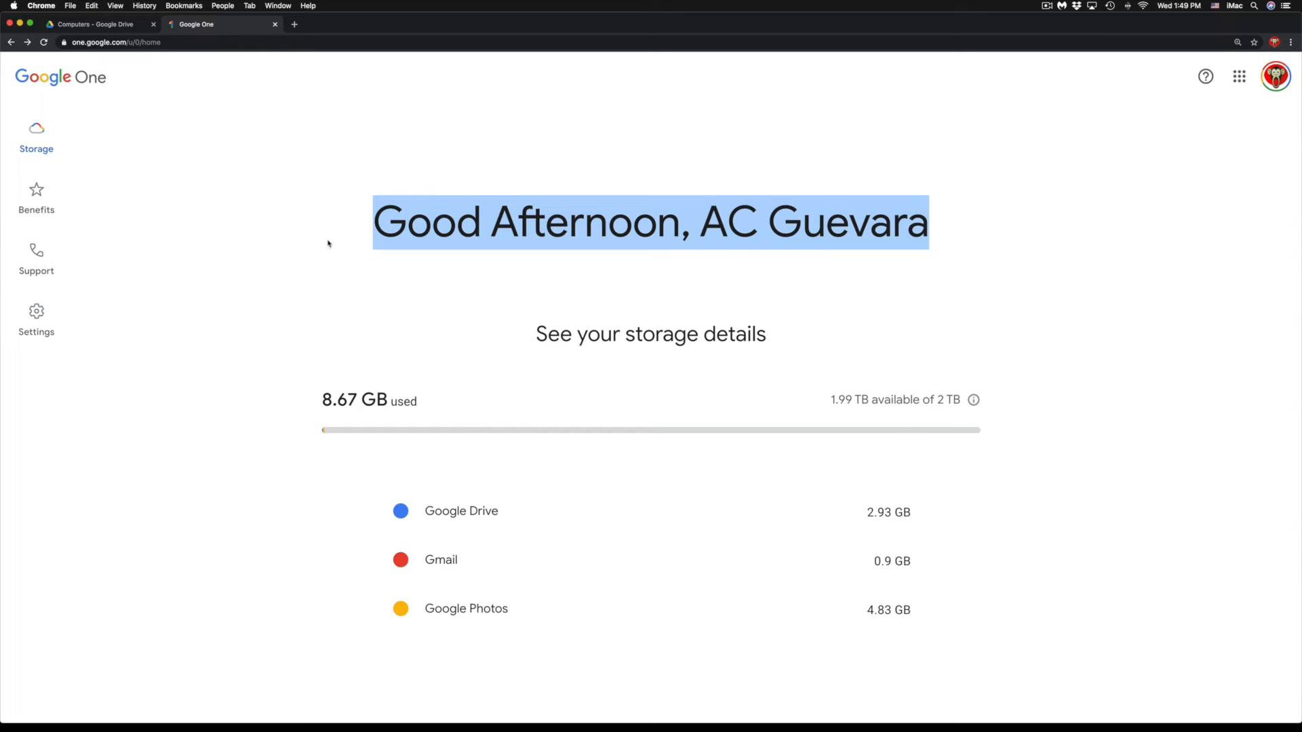
{"action": "mouse_move", "coordinate": [868, 570]}
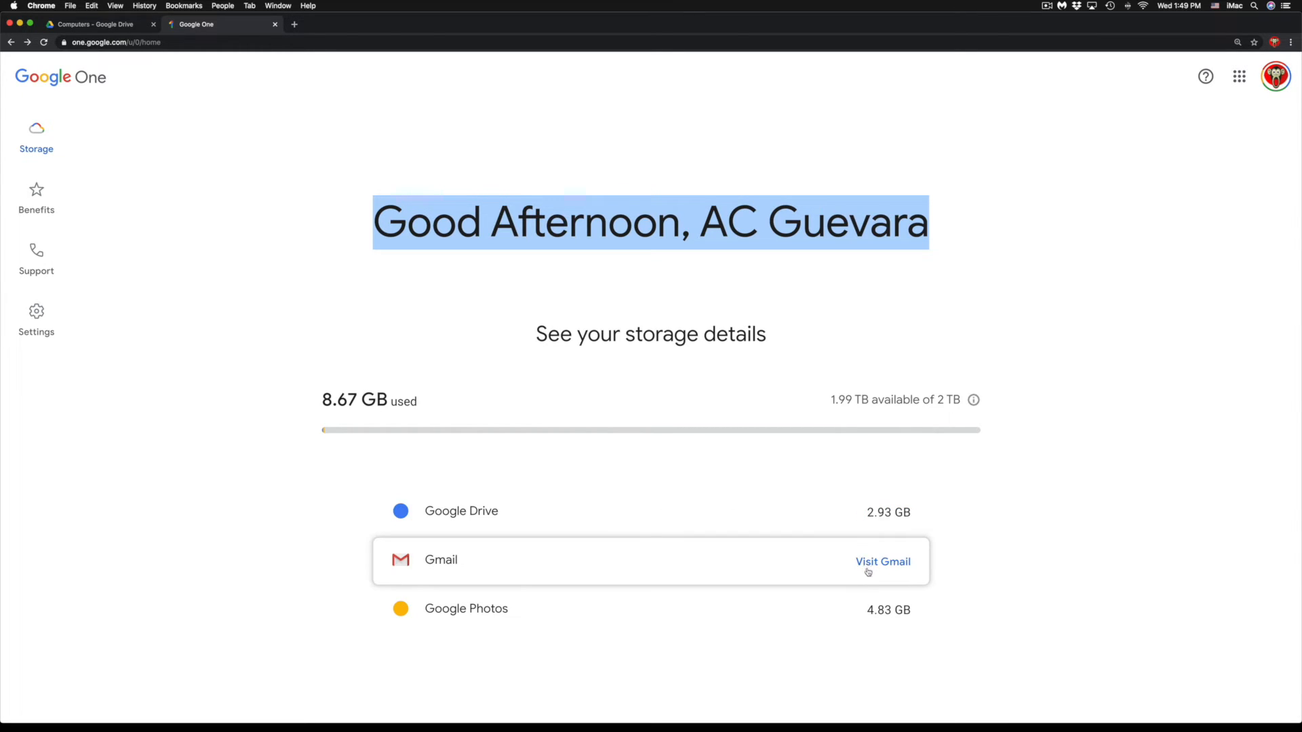